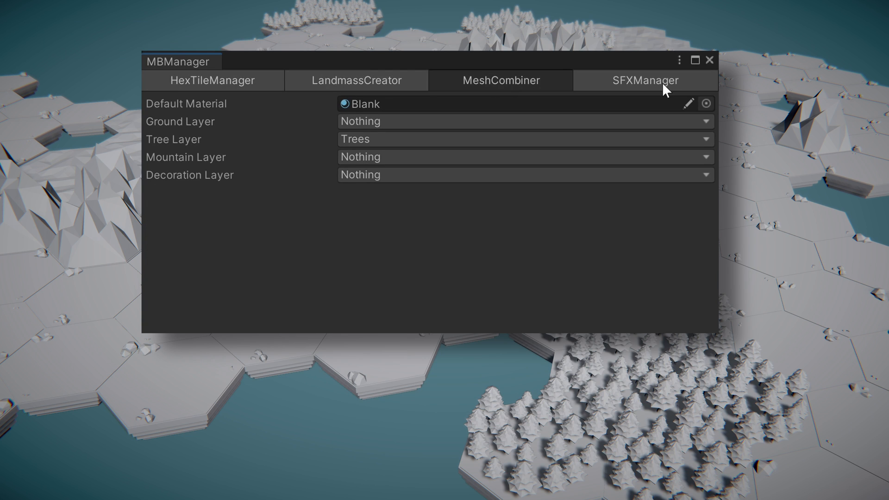
Select a component tab in the MBManager window to display its inspector
left_click(213, 80)
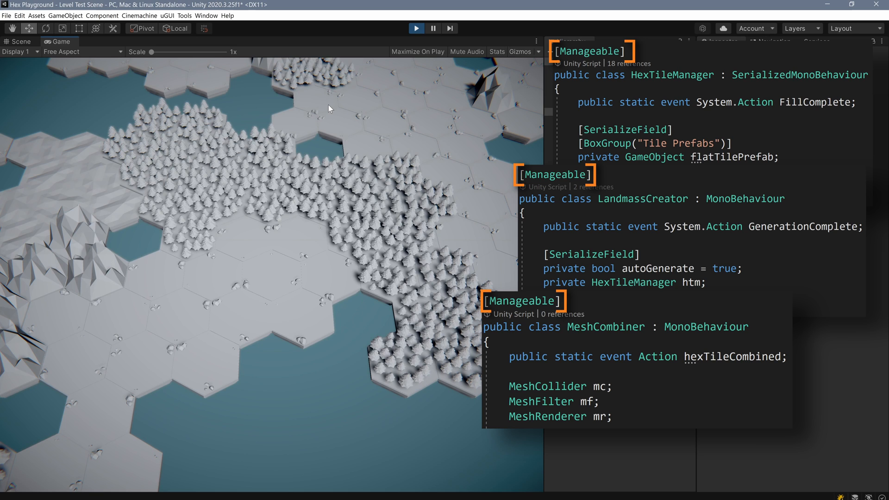
Launch MBManager from Tools > MB Manager and view the MeshCombiner and HexTileManager inspectors
left_click(184, 16)
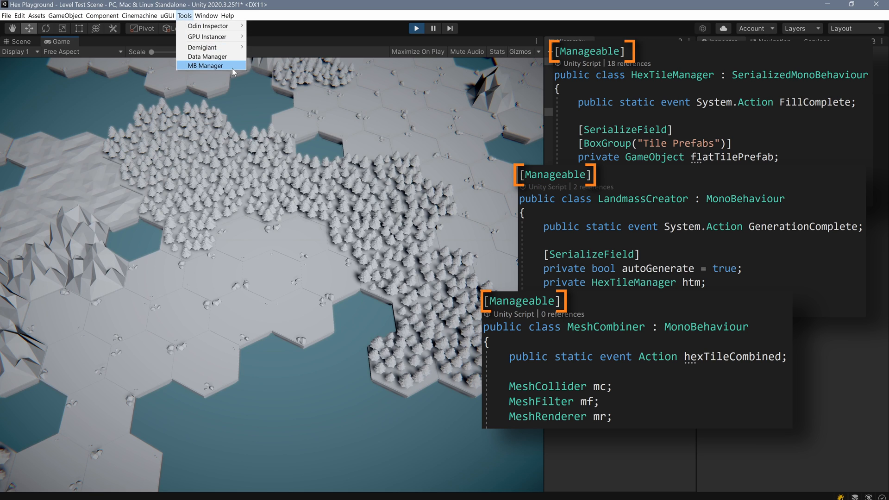
left_click(206, 65)
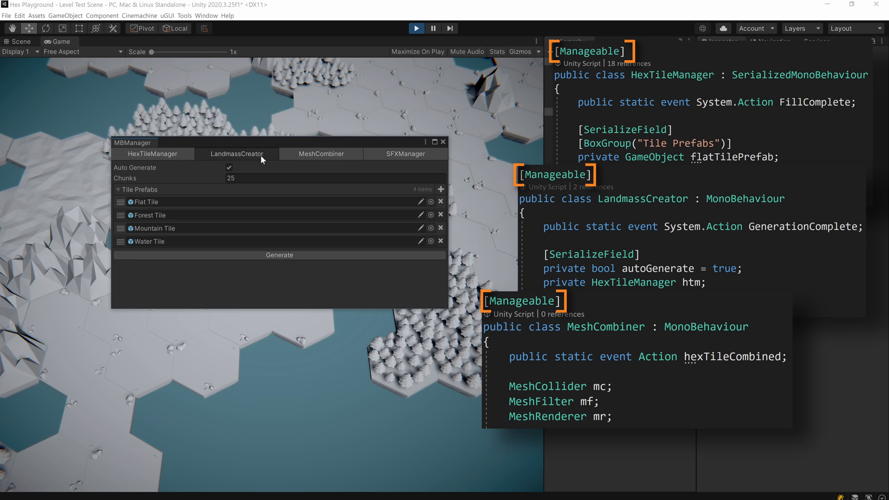
left_click(404, 153)
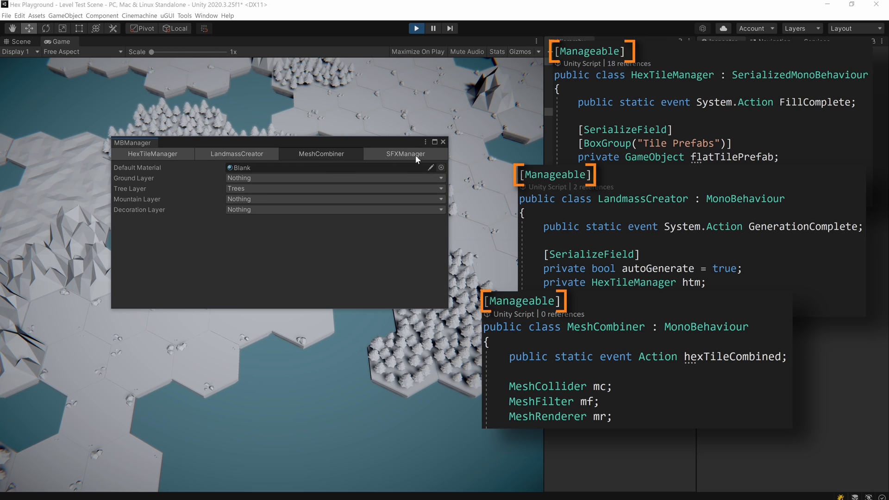
left_click(153, 153)
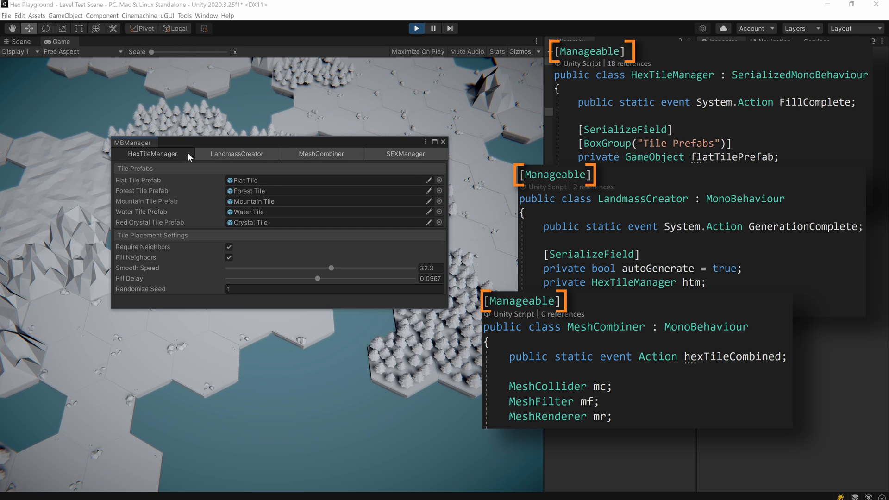